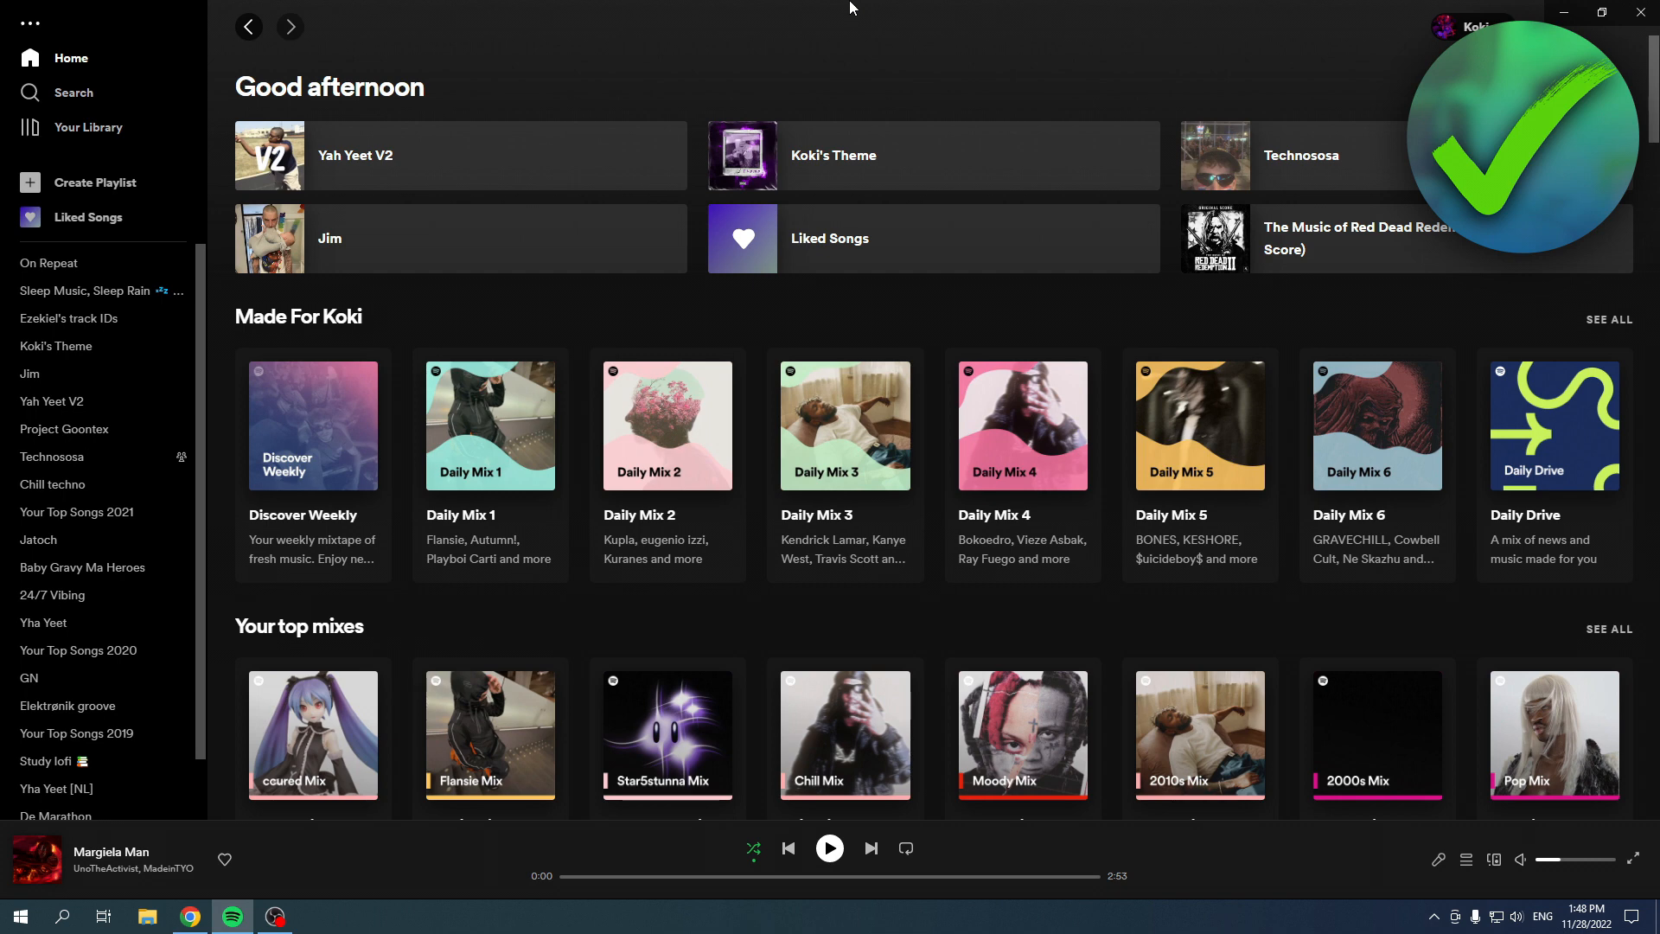
{"action": "mouse_move", "coordinate": [820, 24]}
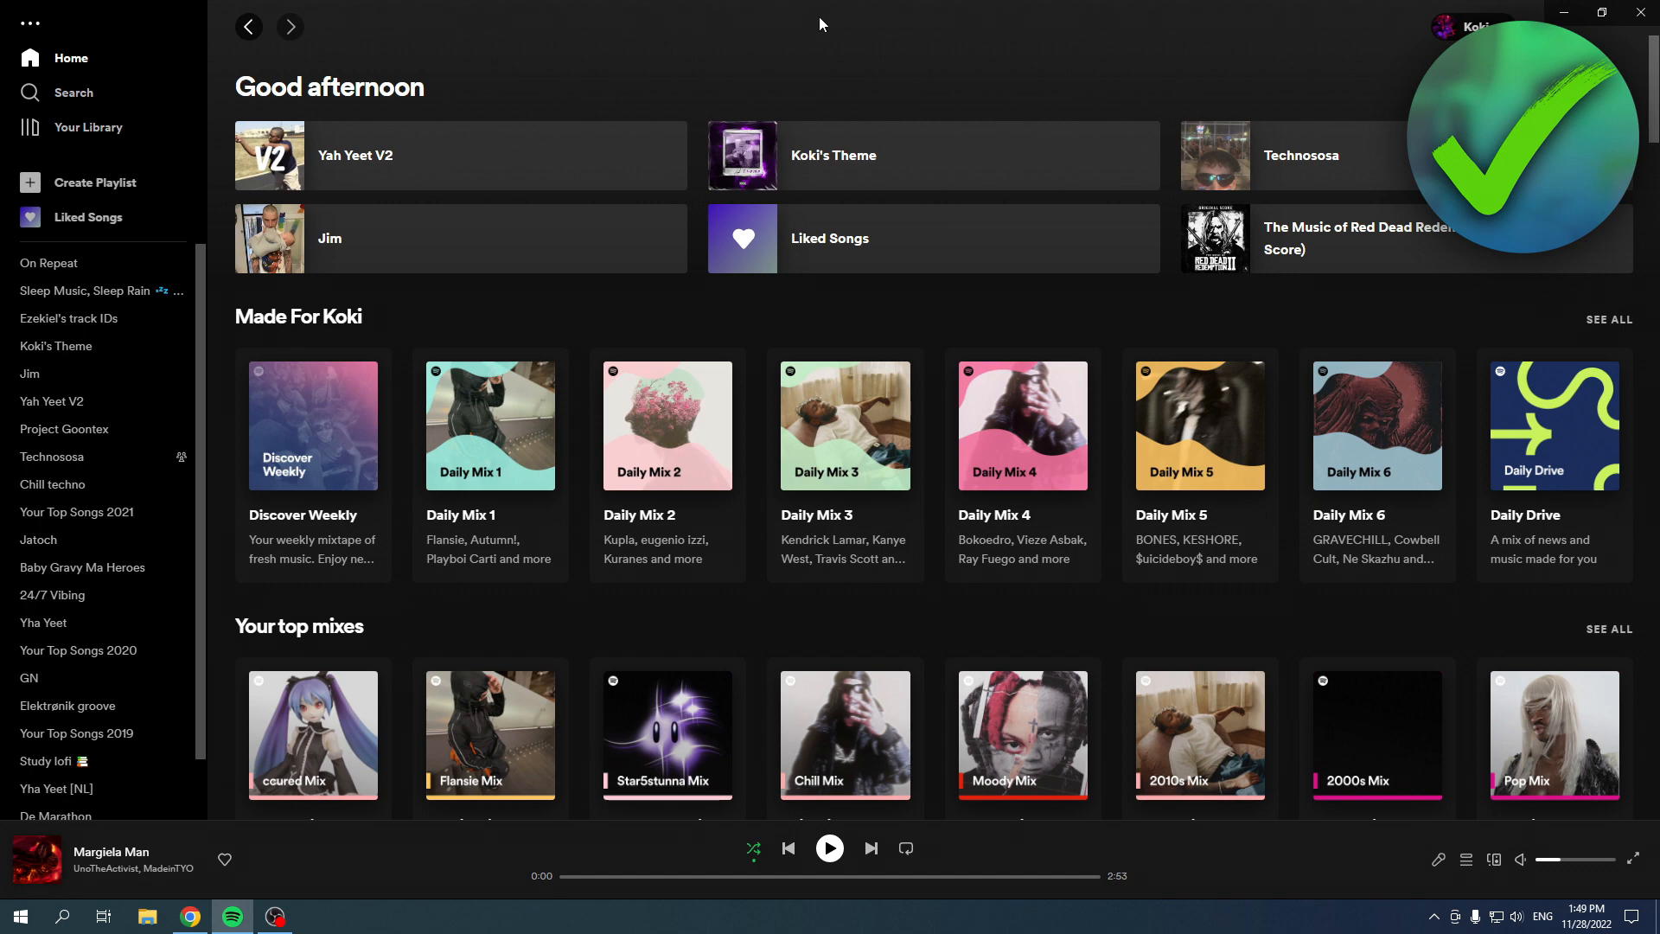
{"action": "mouse_move", "coordinate": [479, 139]}
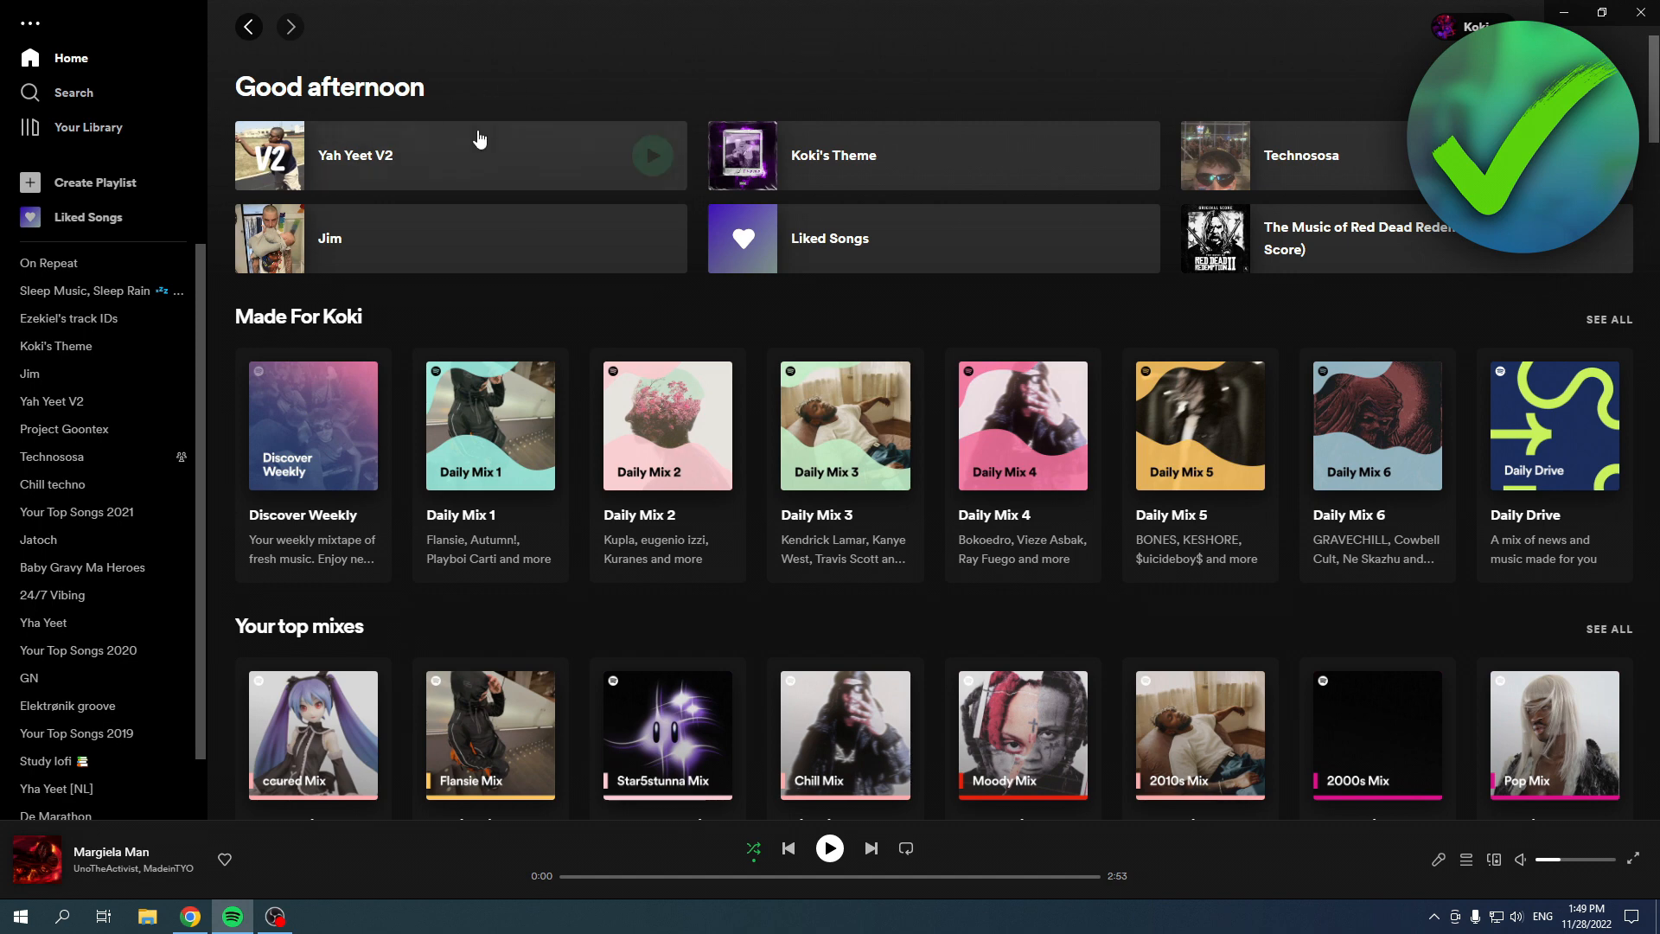
Open Yah Yeet V2 and load the green checkmark 'logo' file as its cover photo
{"action": "left_click", "coordinate": [355, 155]}
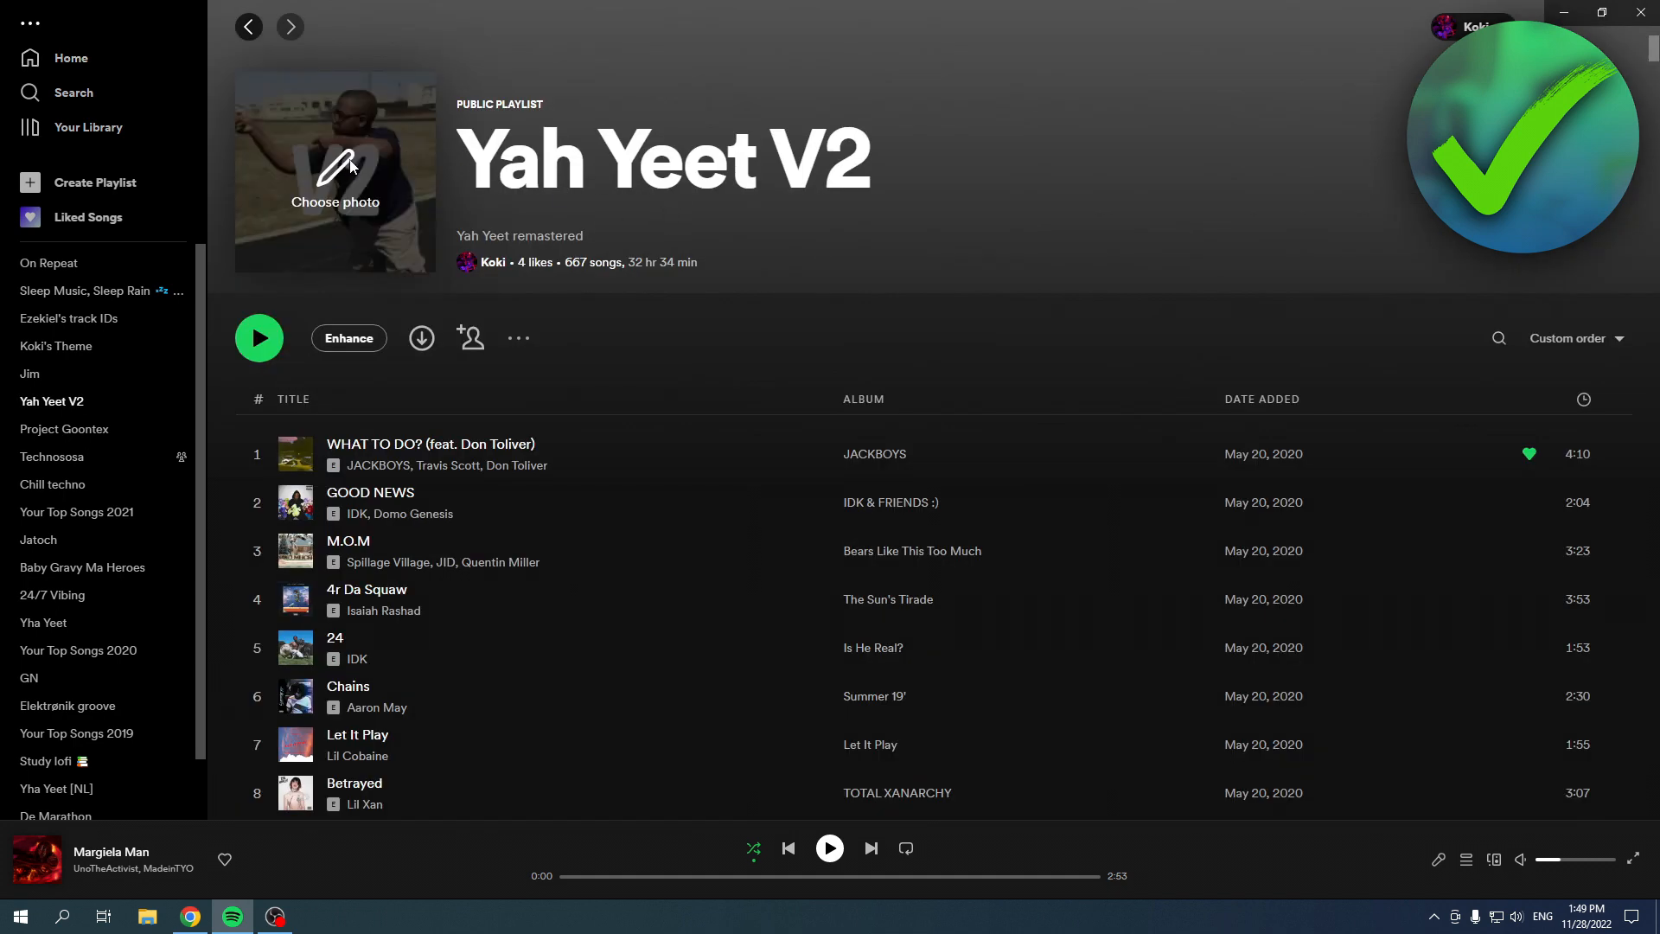
{"action": "mouse_move", "coordinate": [409, 177]}
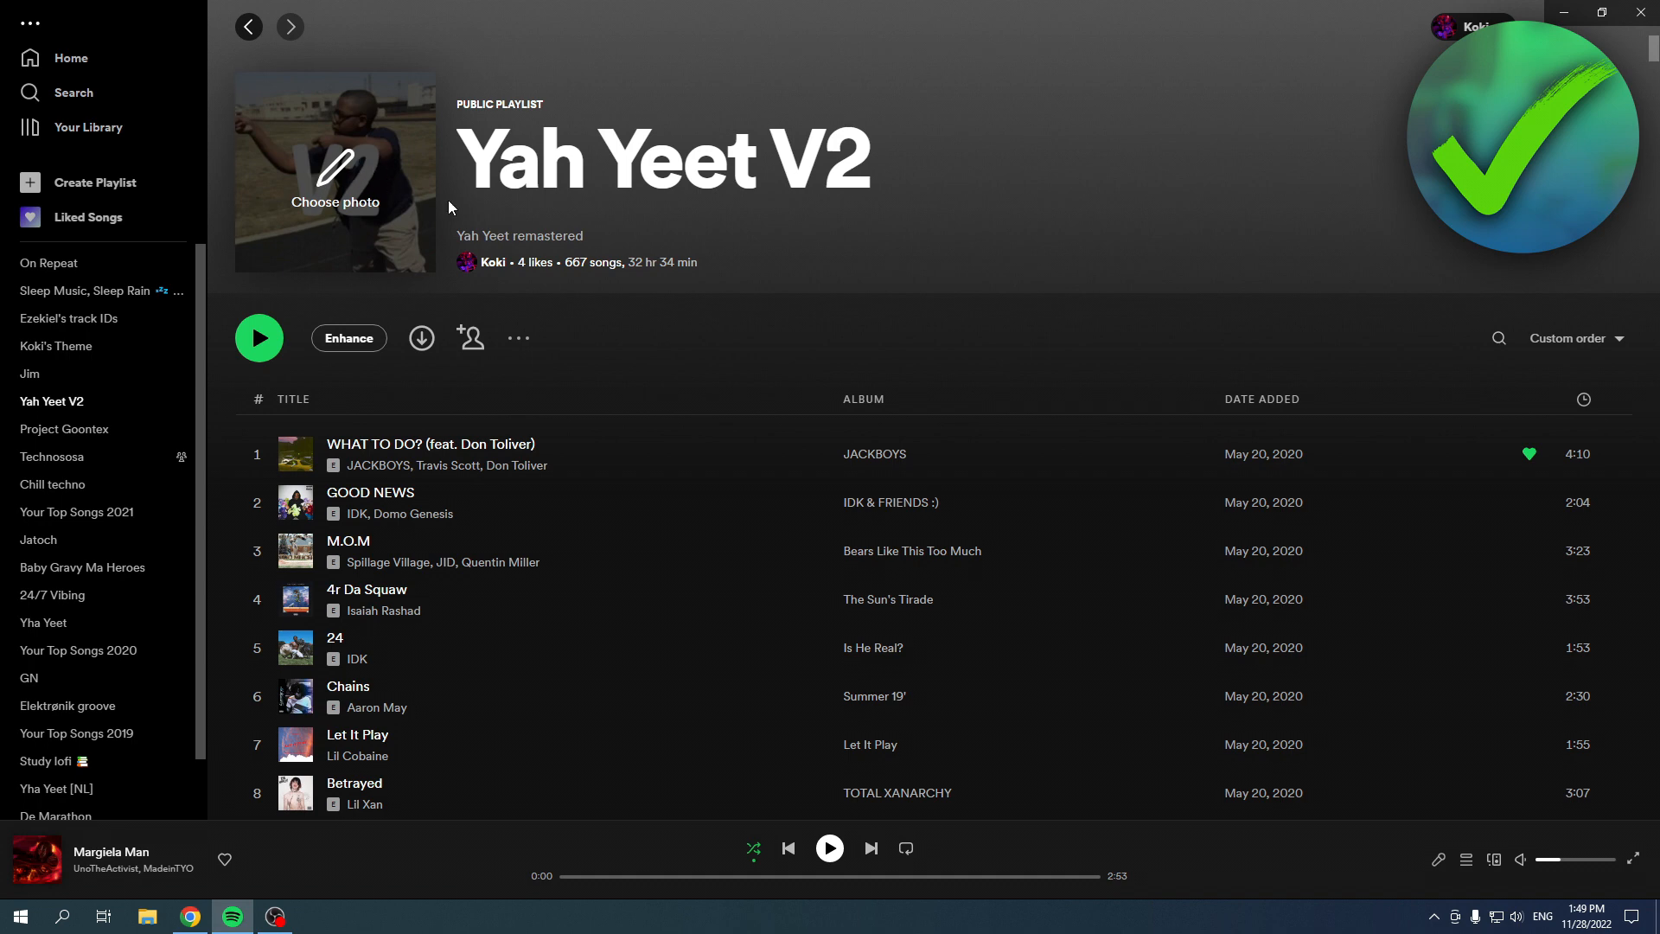
{"action": "left_click", "coordinate": [335, 173]}
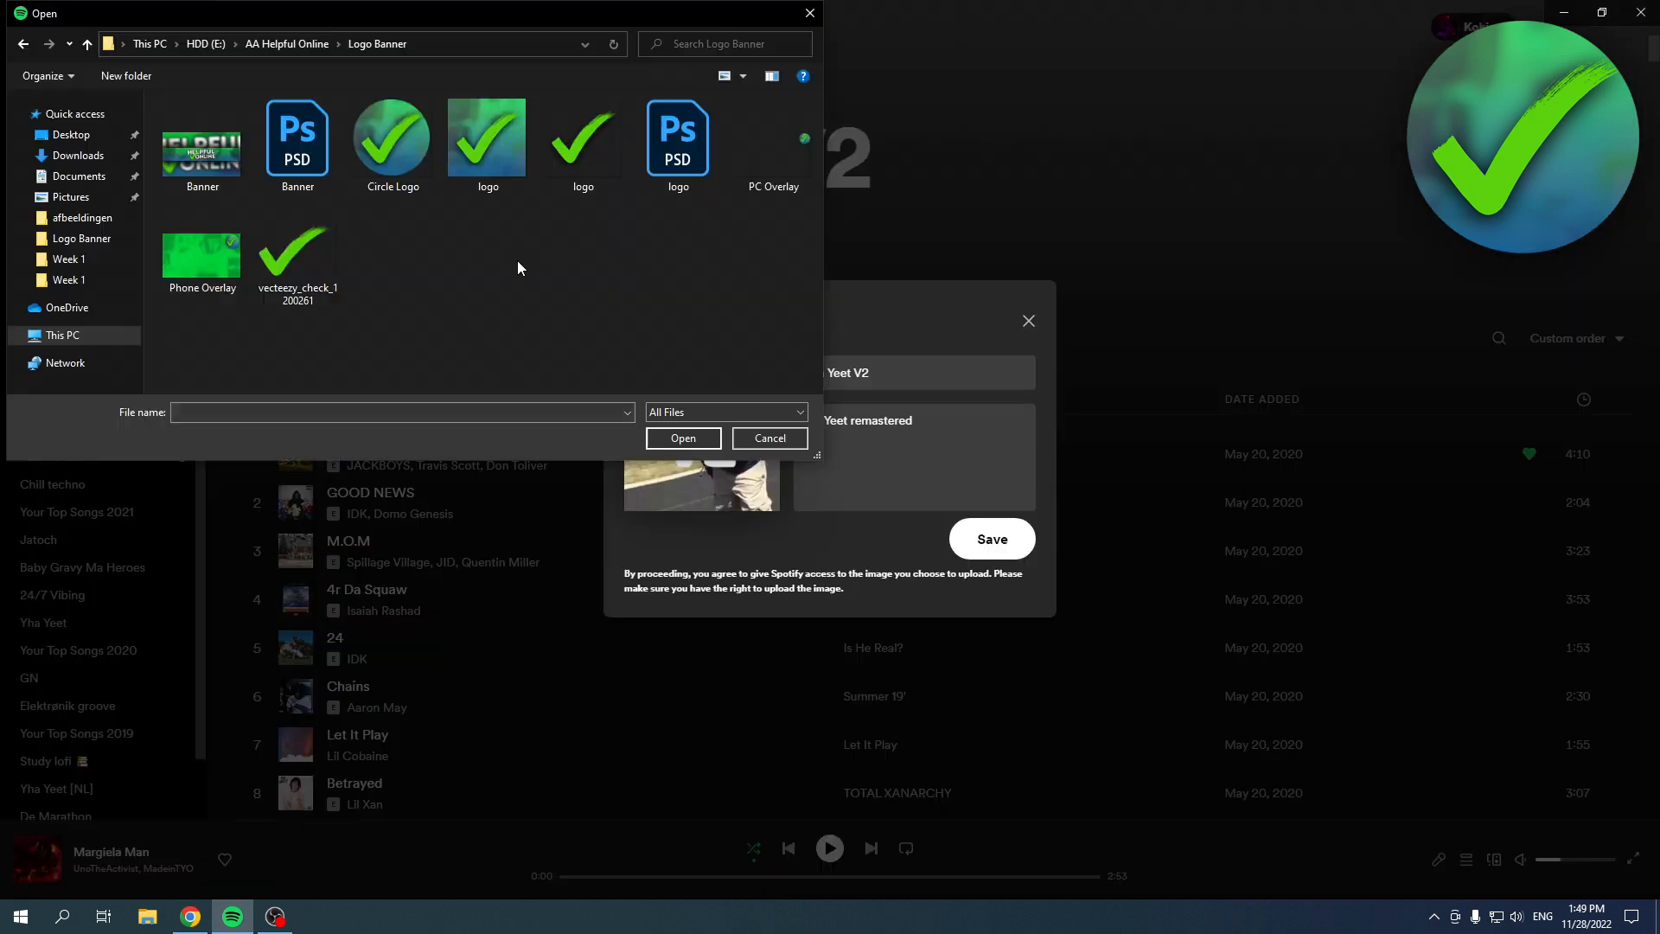
{"action": "left_click", "coordinate": [487, 136]}
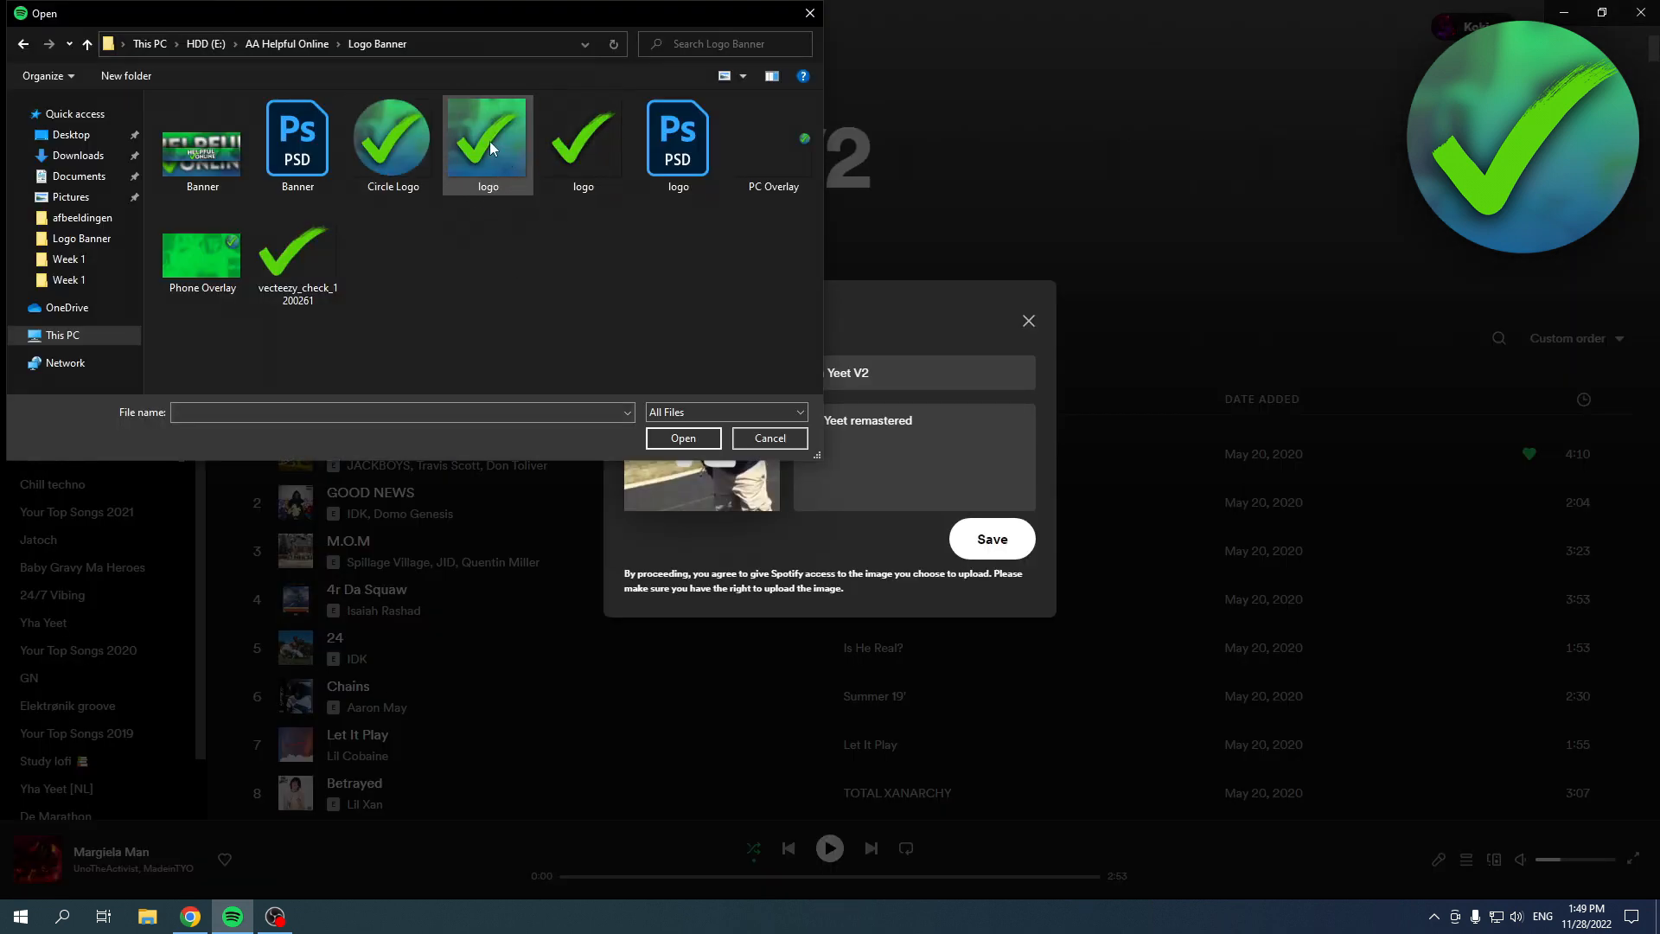
{"action": "left_click", "coordinate": [487, 137]}
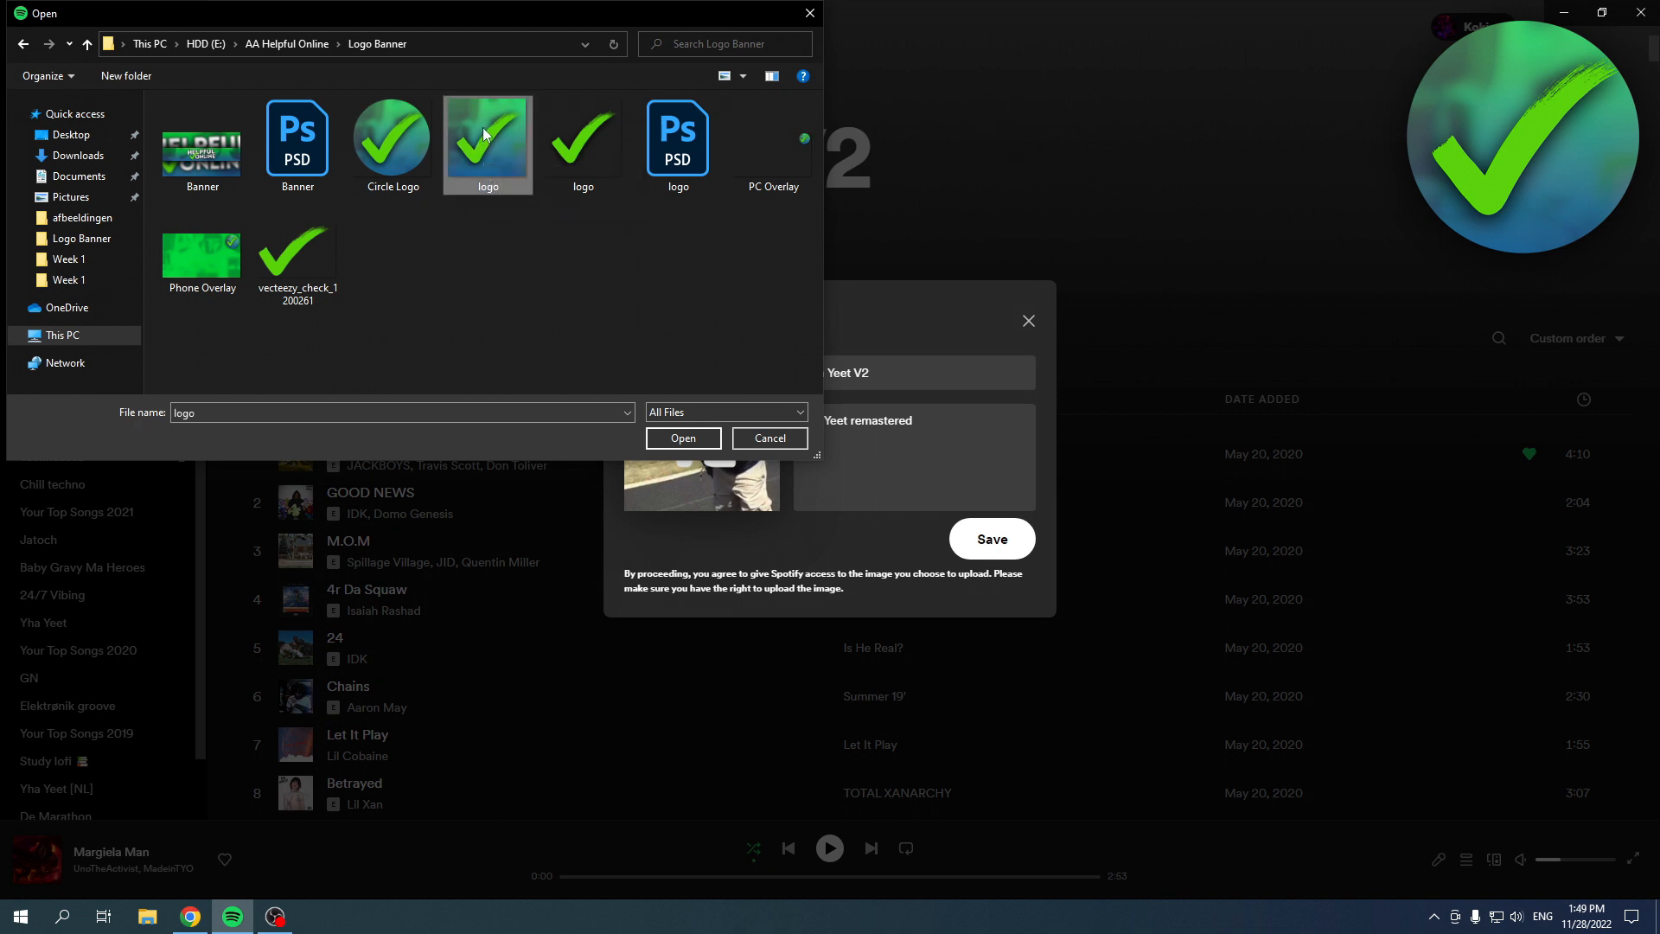
{"action": "left_click", "coordinate": [769, 437]}
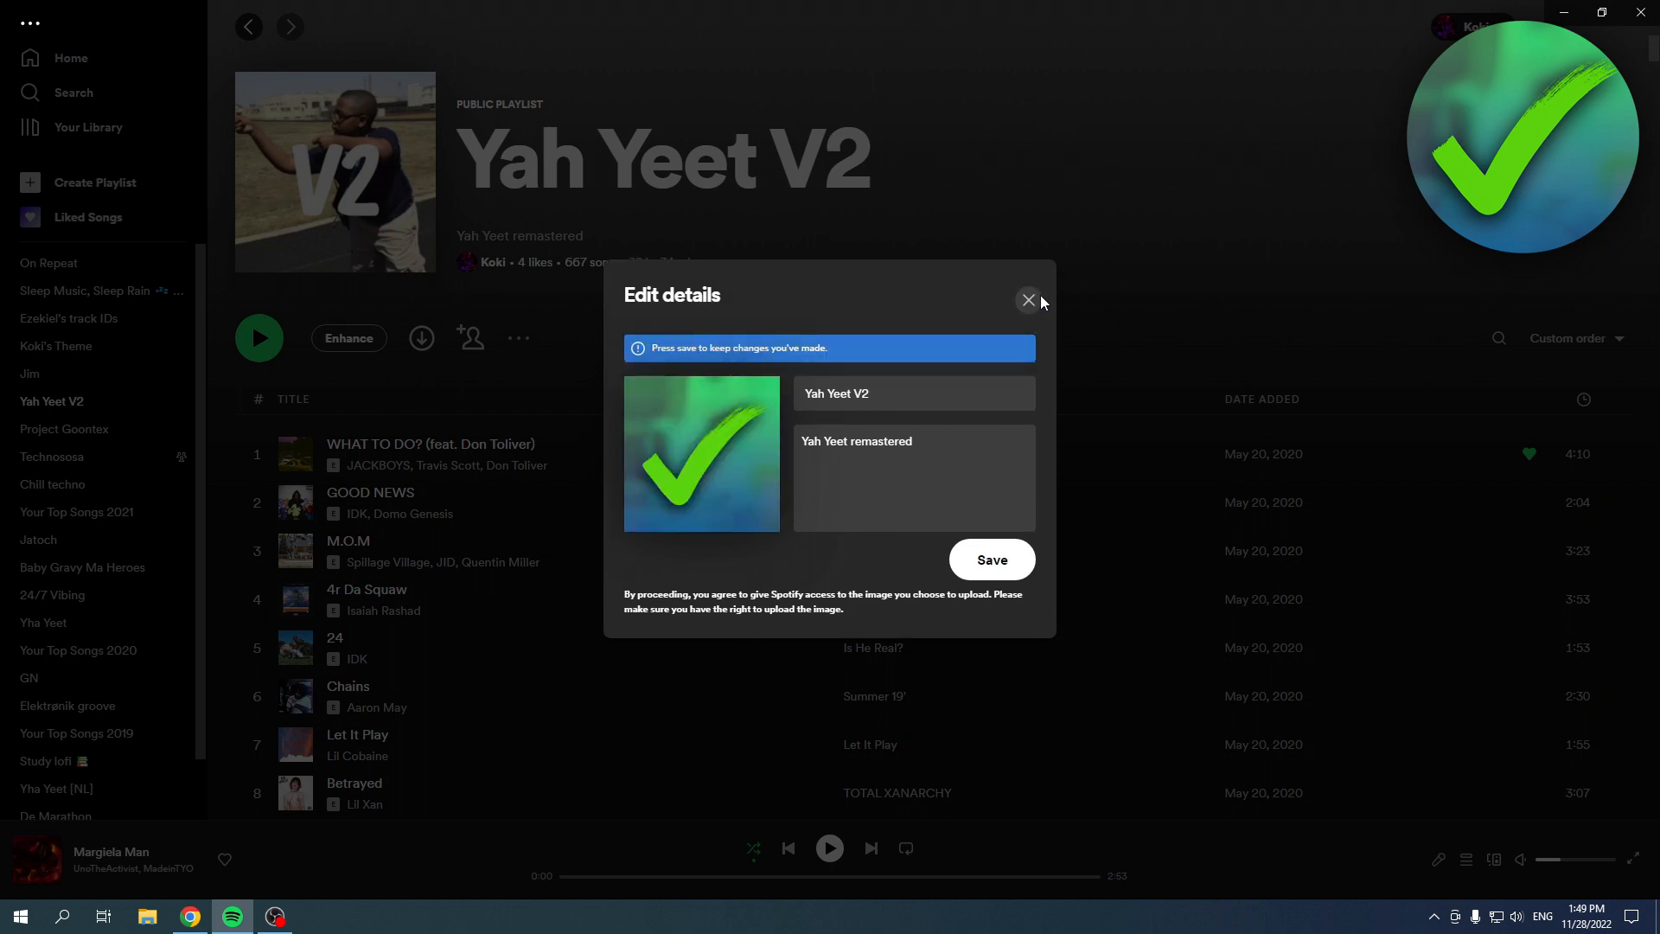
Dismiss the Edit details dialog with the X button, discarding the new cover
{"action": "left_click", "coordinate": [1026, 301]}
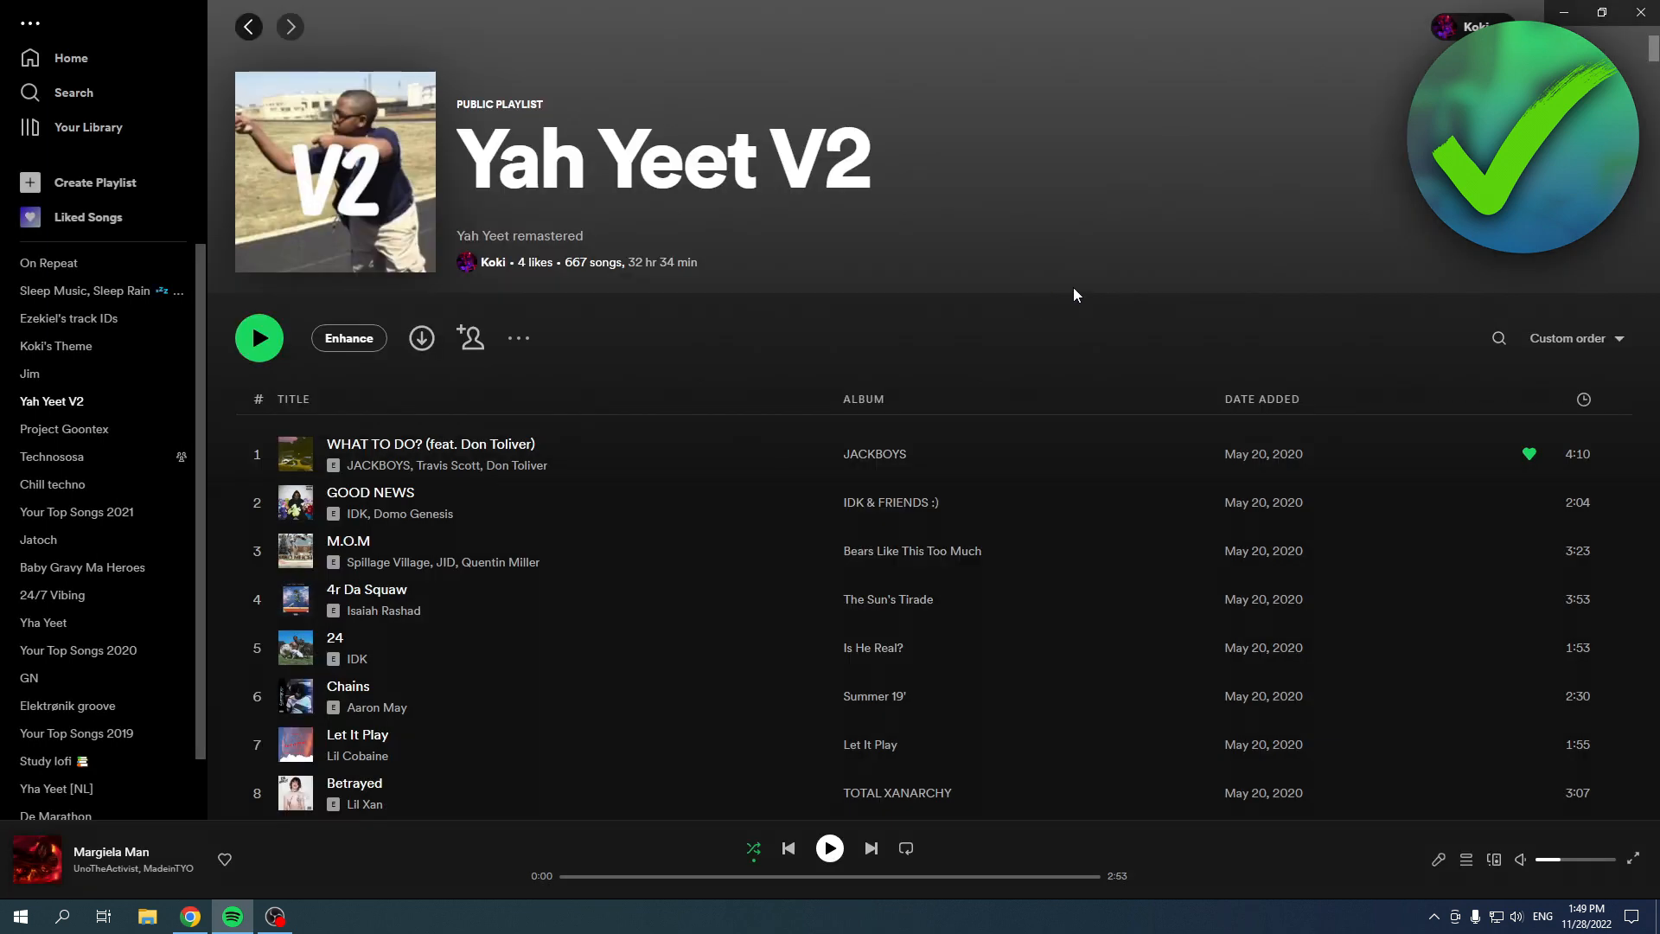